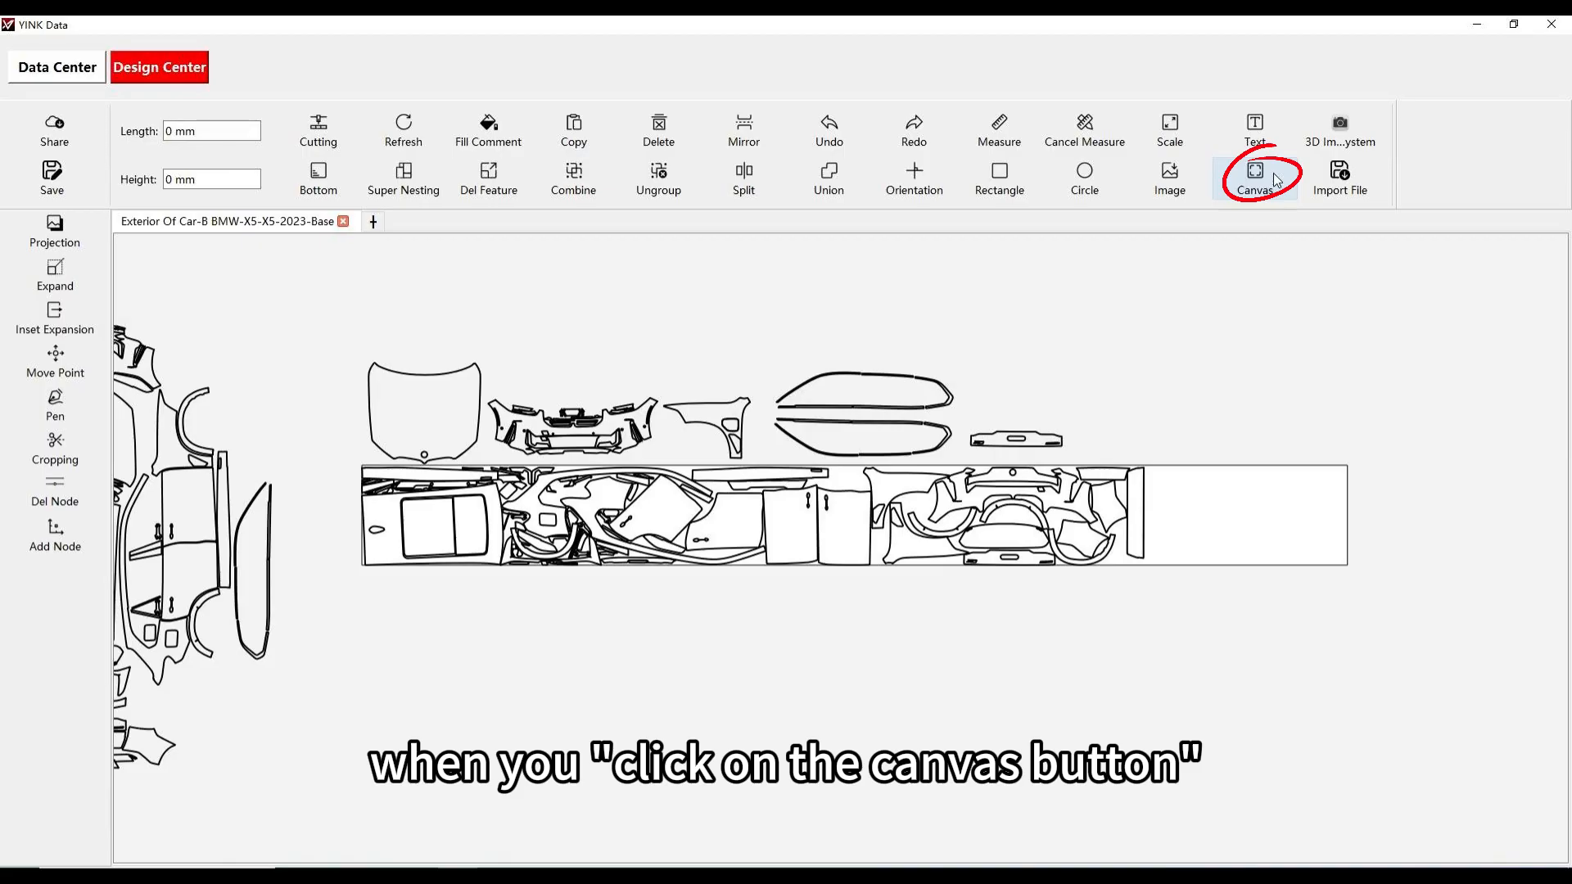
Show the preset material size list in the Canvas Setting dialog
left_click(1254, 177)
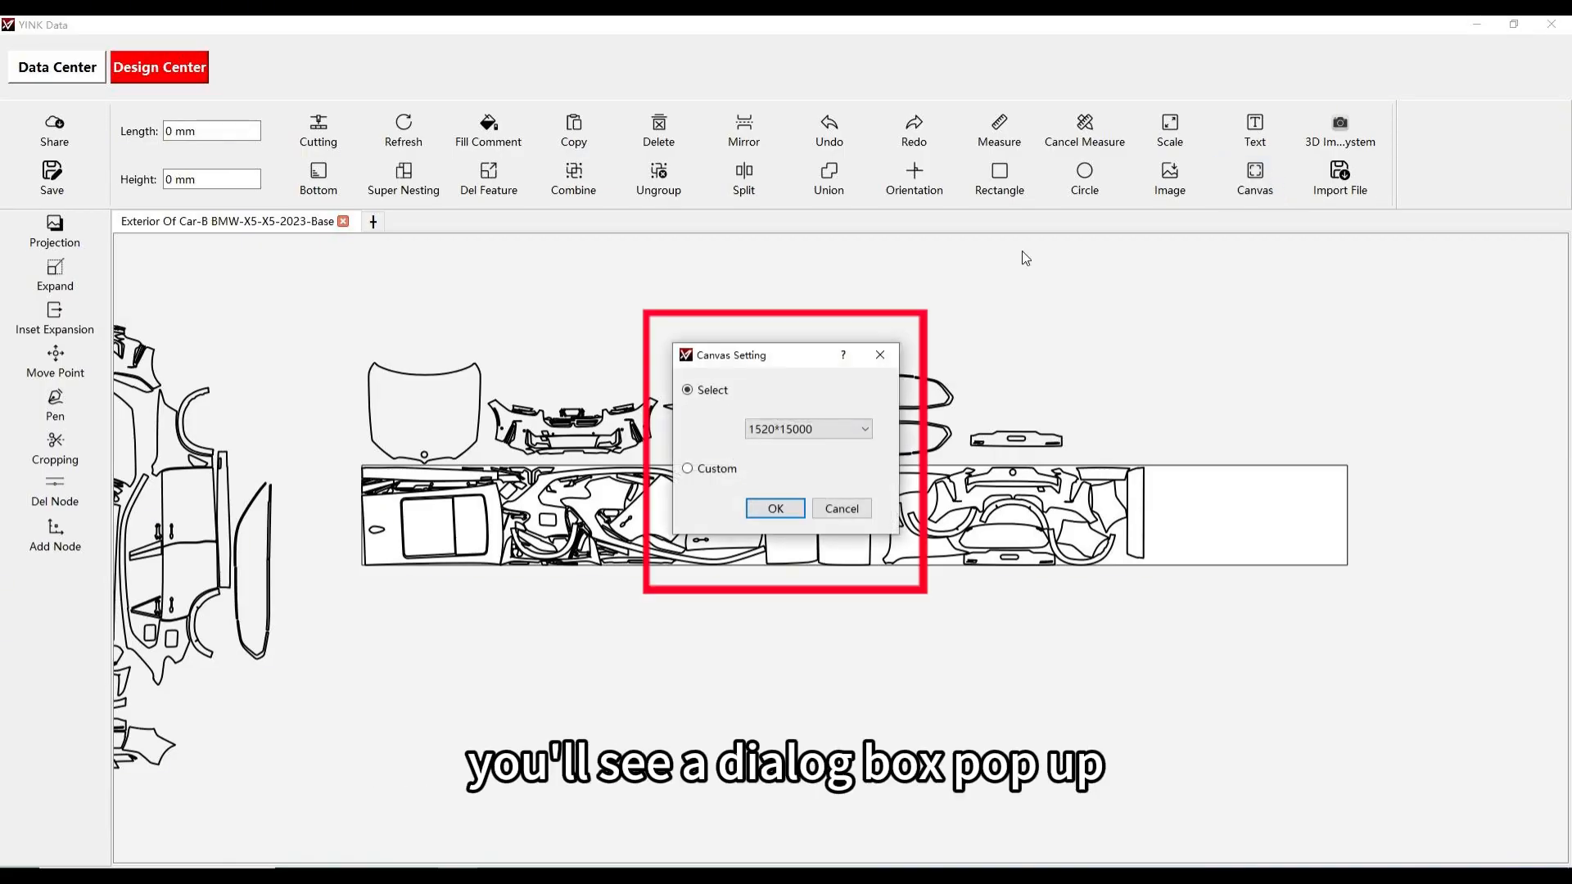
left_click(862, 429)
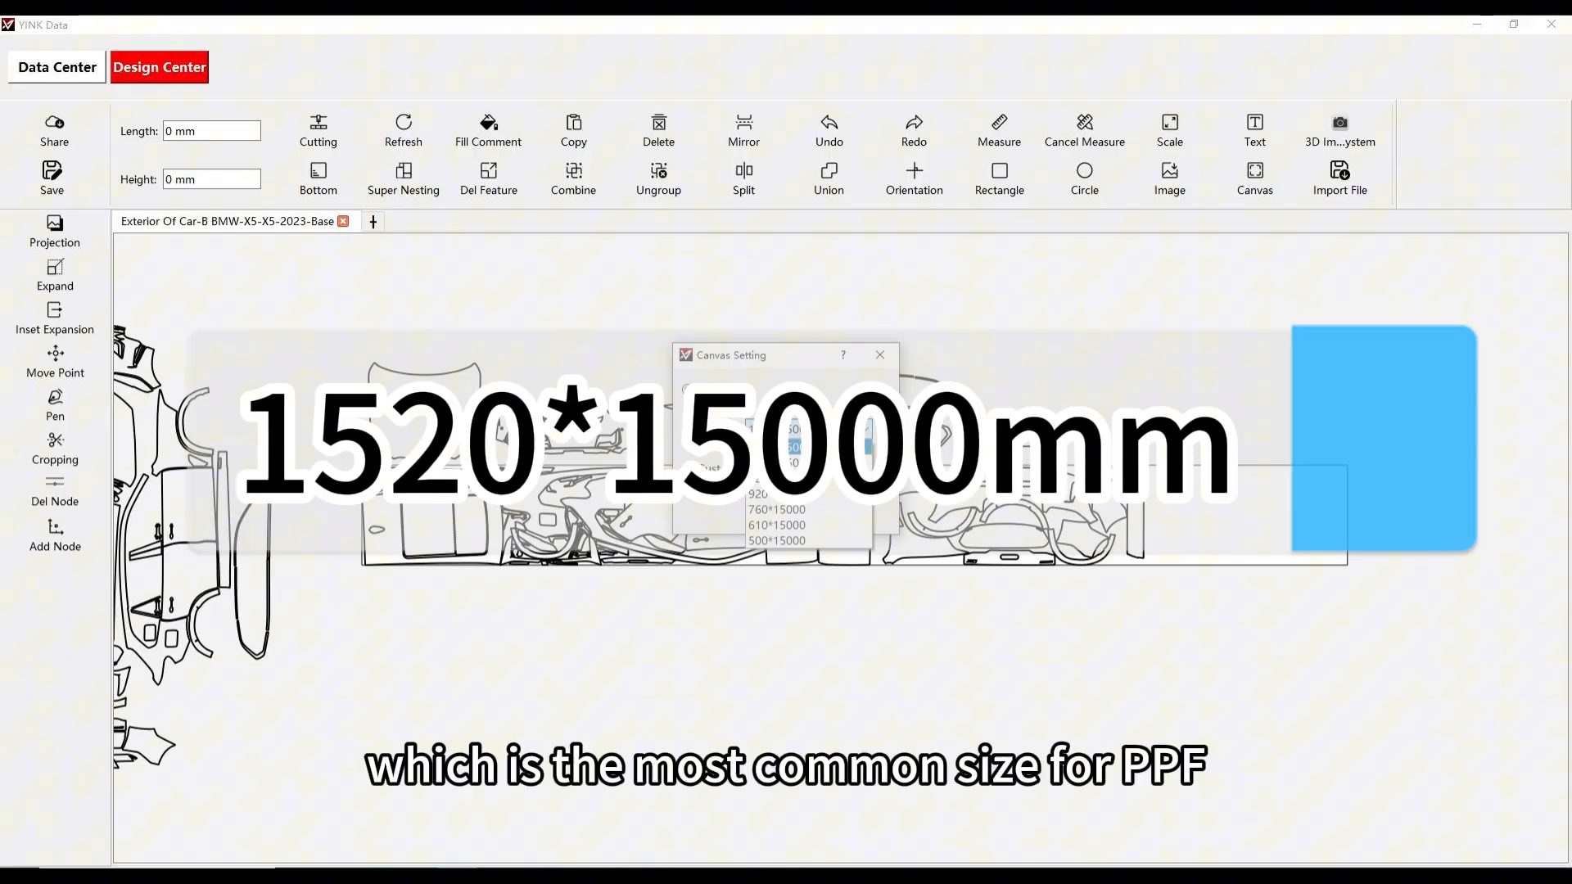
Keep 1520*15000 mm chosen as the preset canvas size
left_click(807, 429)
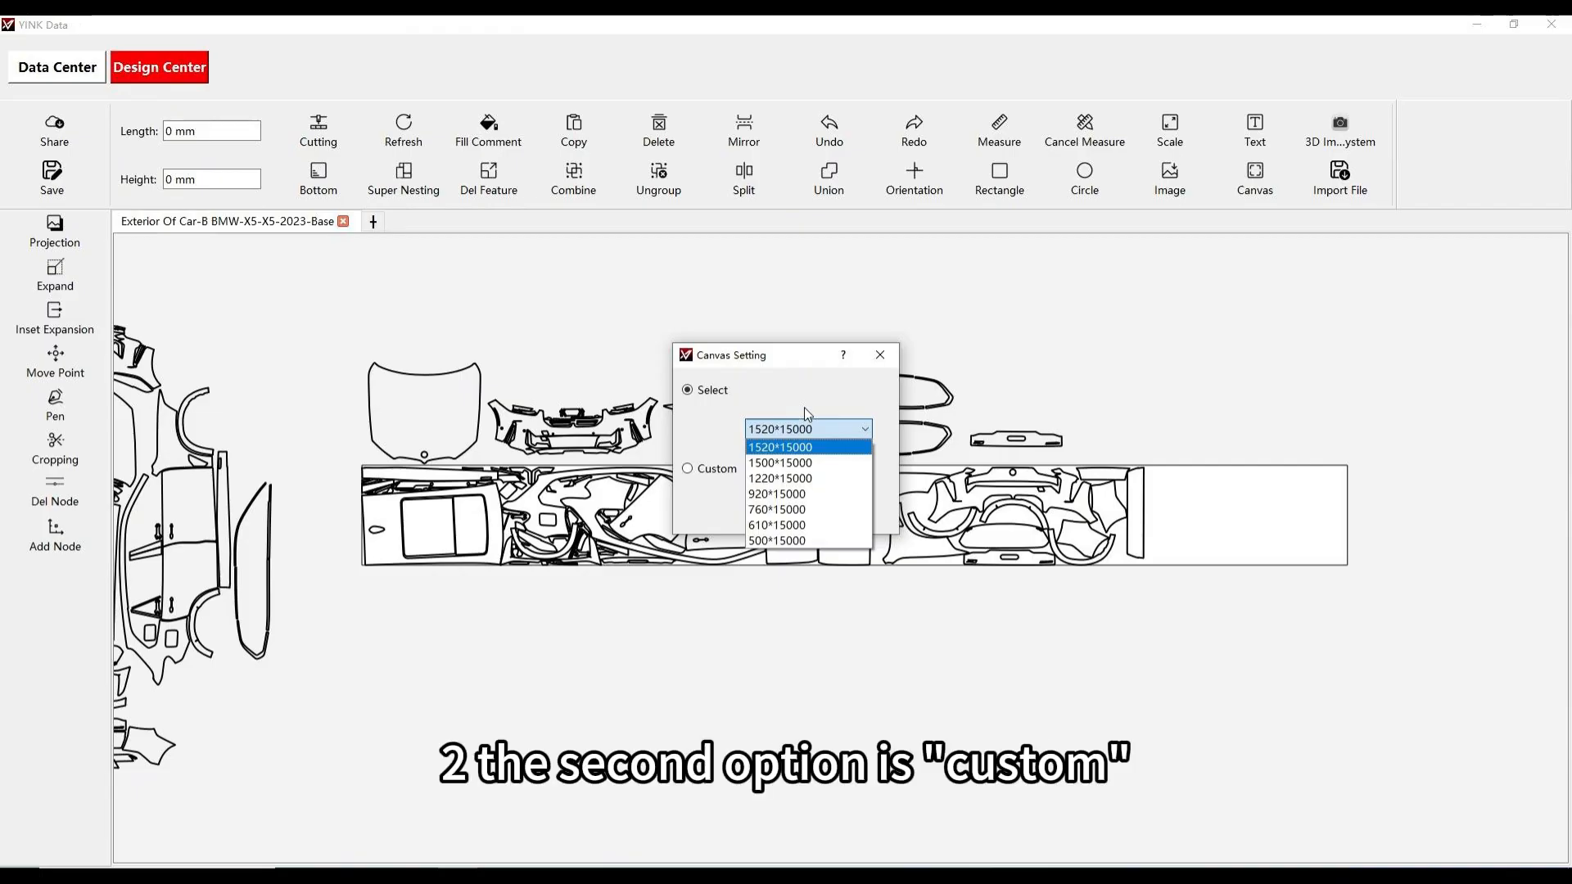
left_click(807, 428)
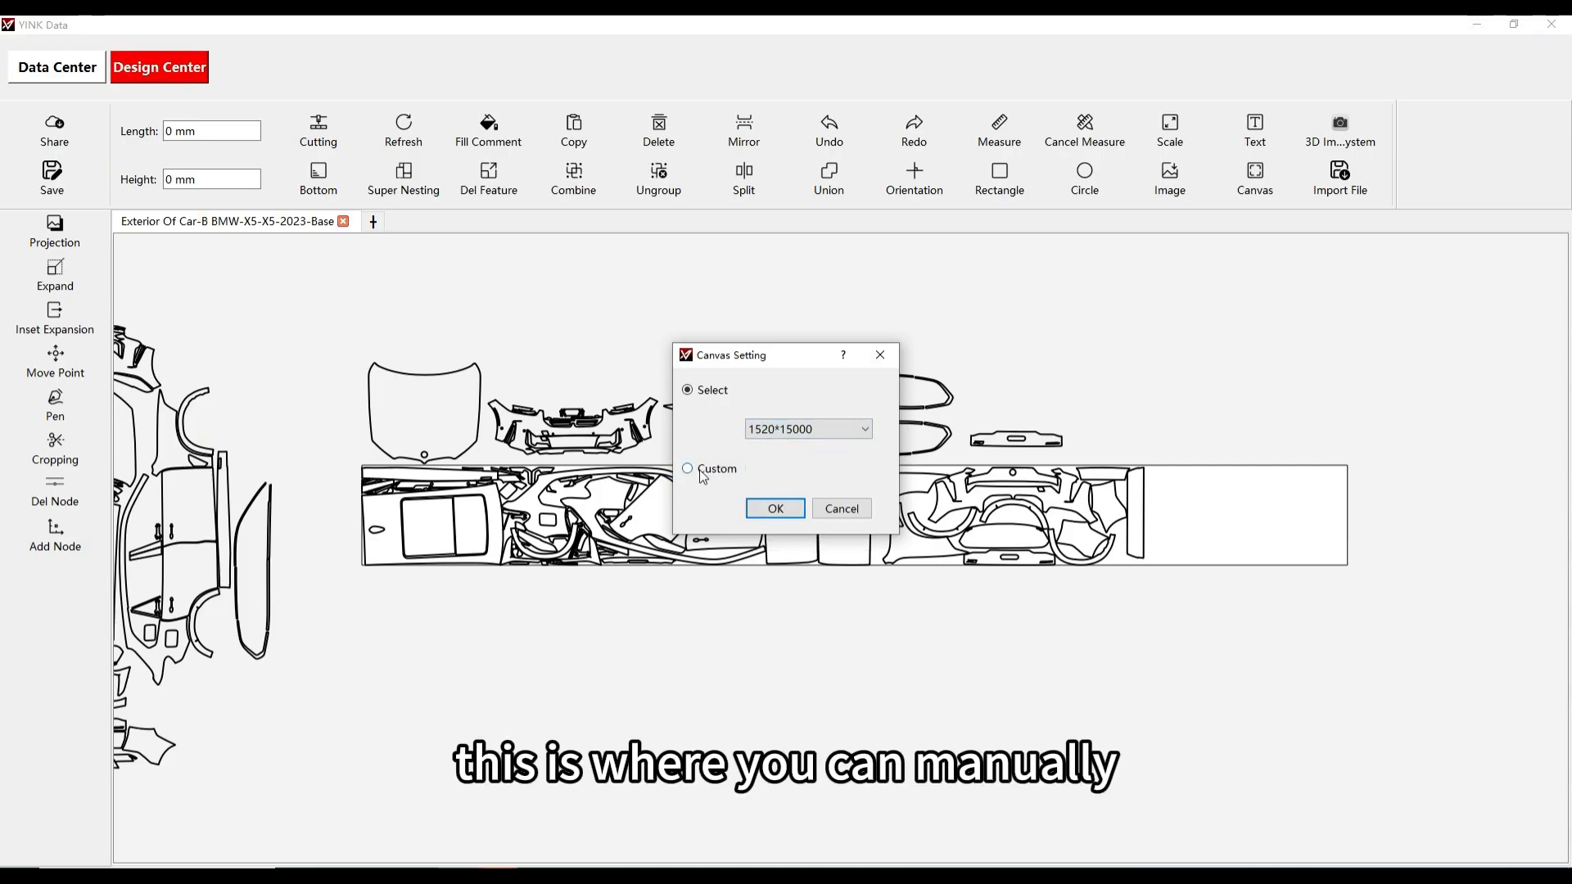
Enter a custom canvas size of 1800*15000 as width*length
left_click(687, 468)
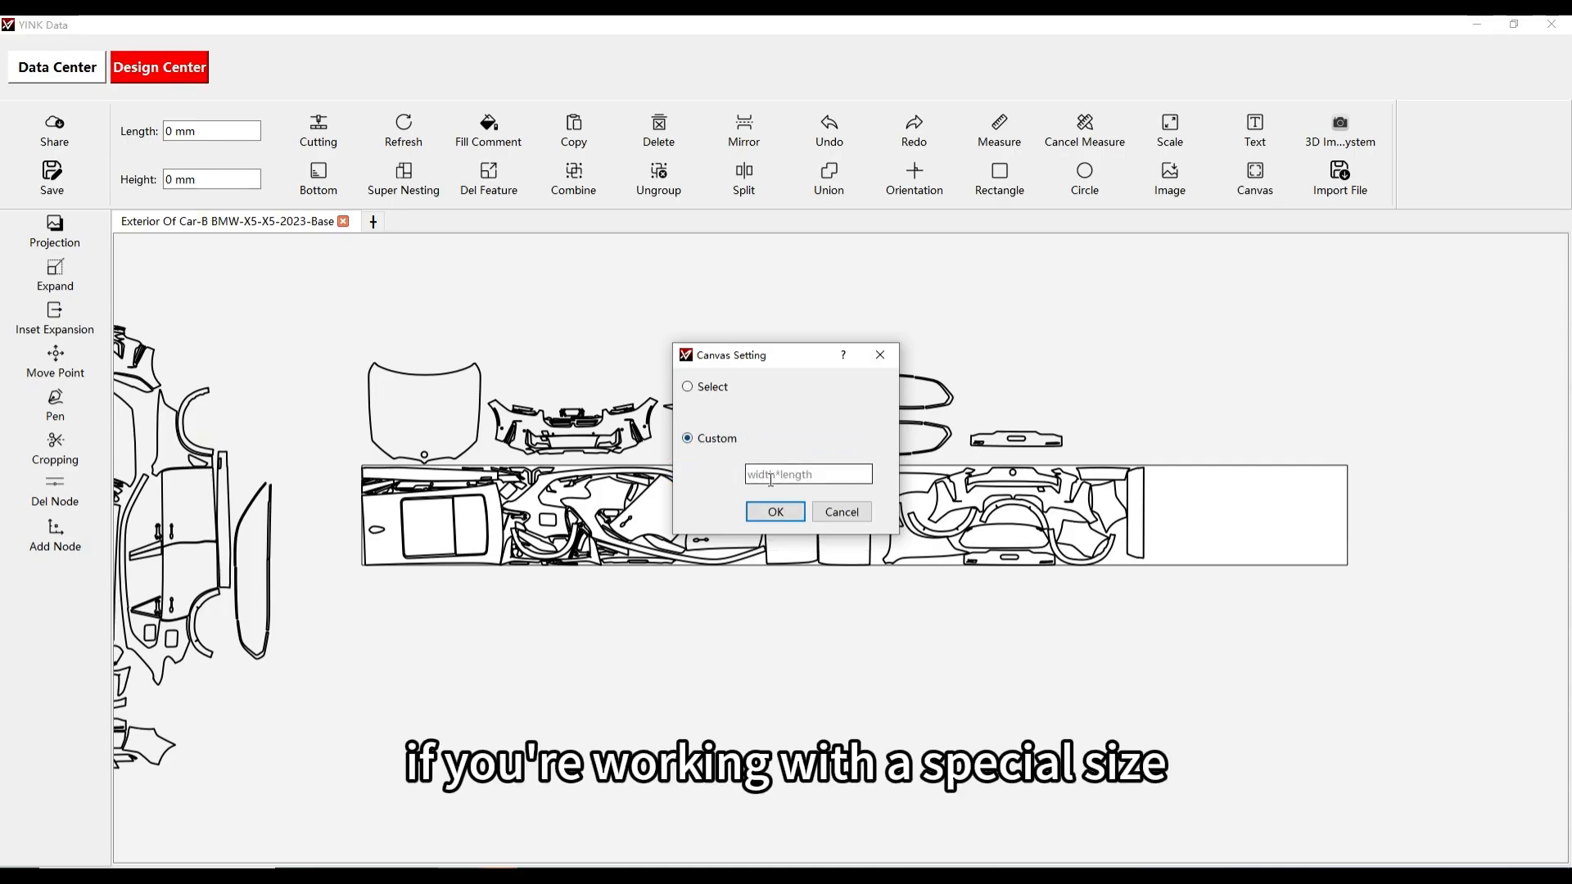
type("18")
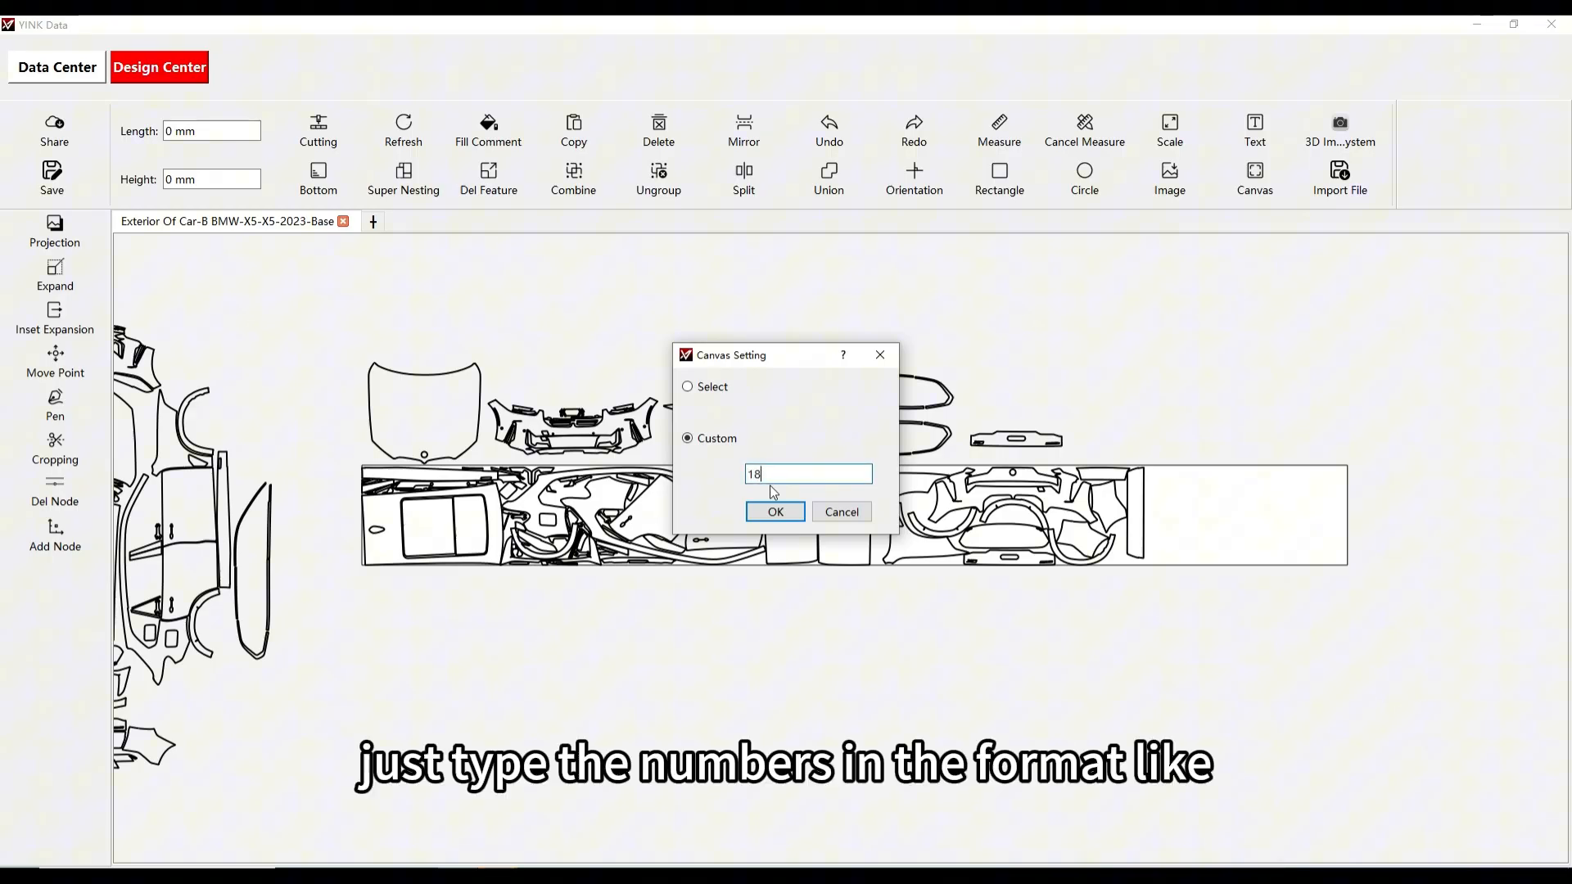
type("00")
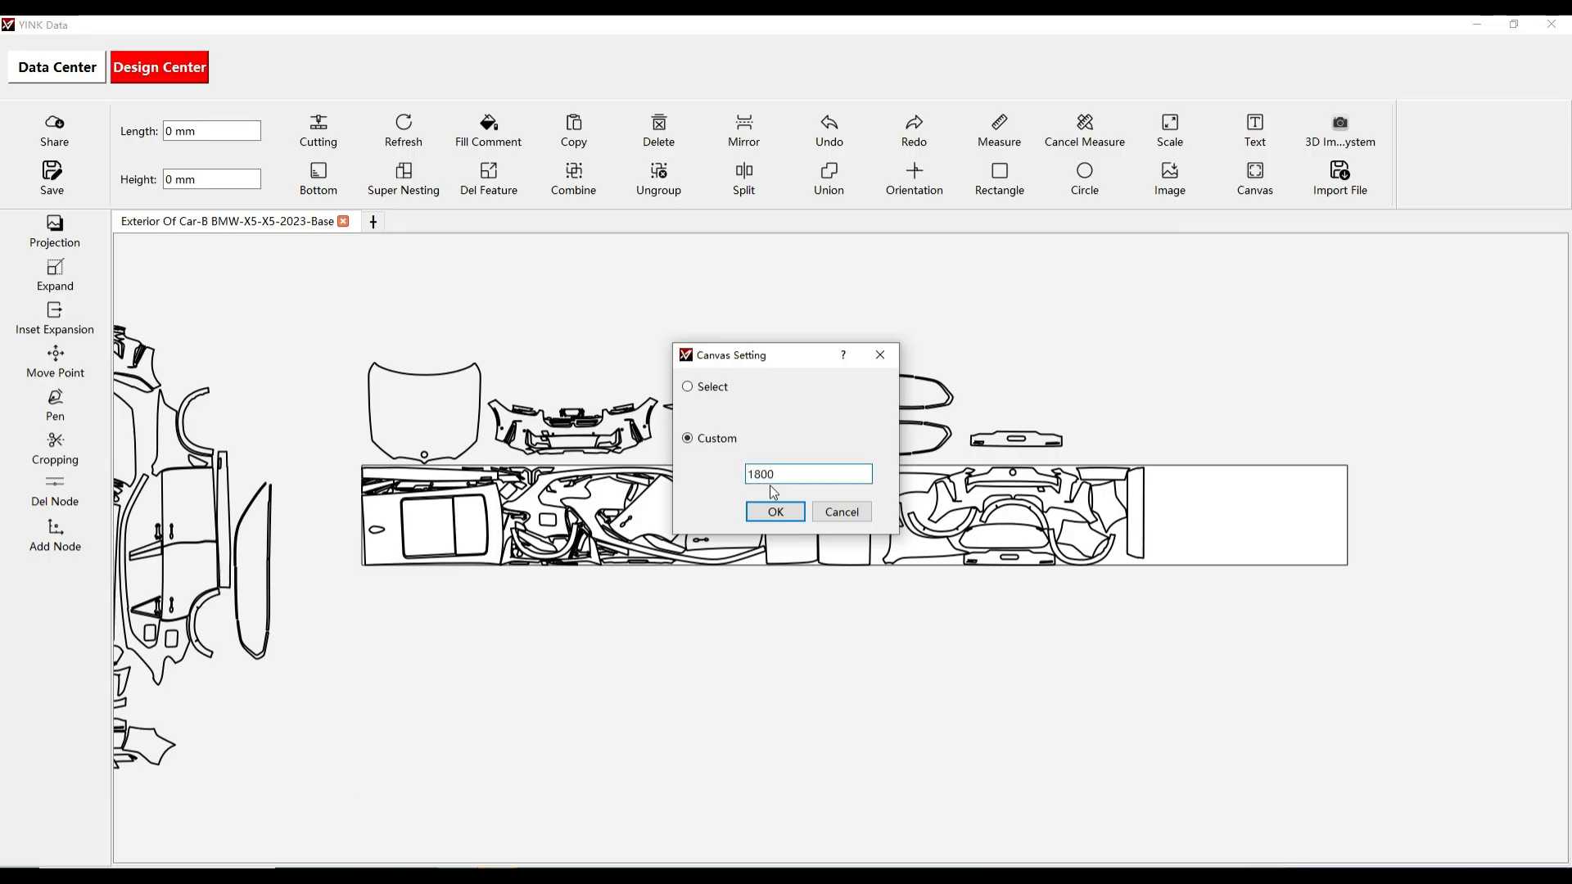
type("*1")
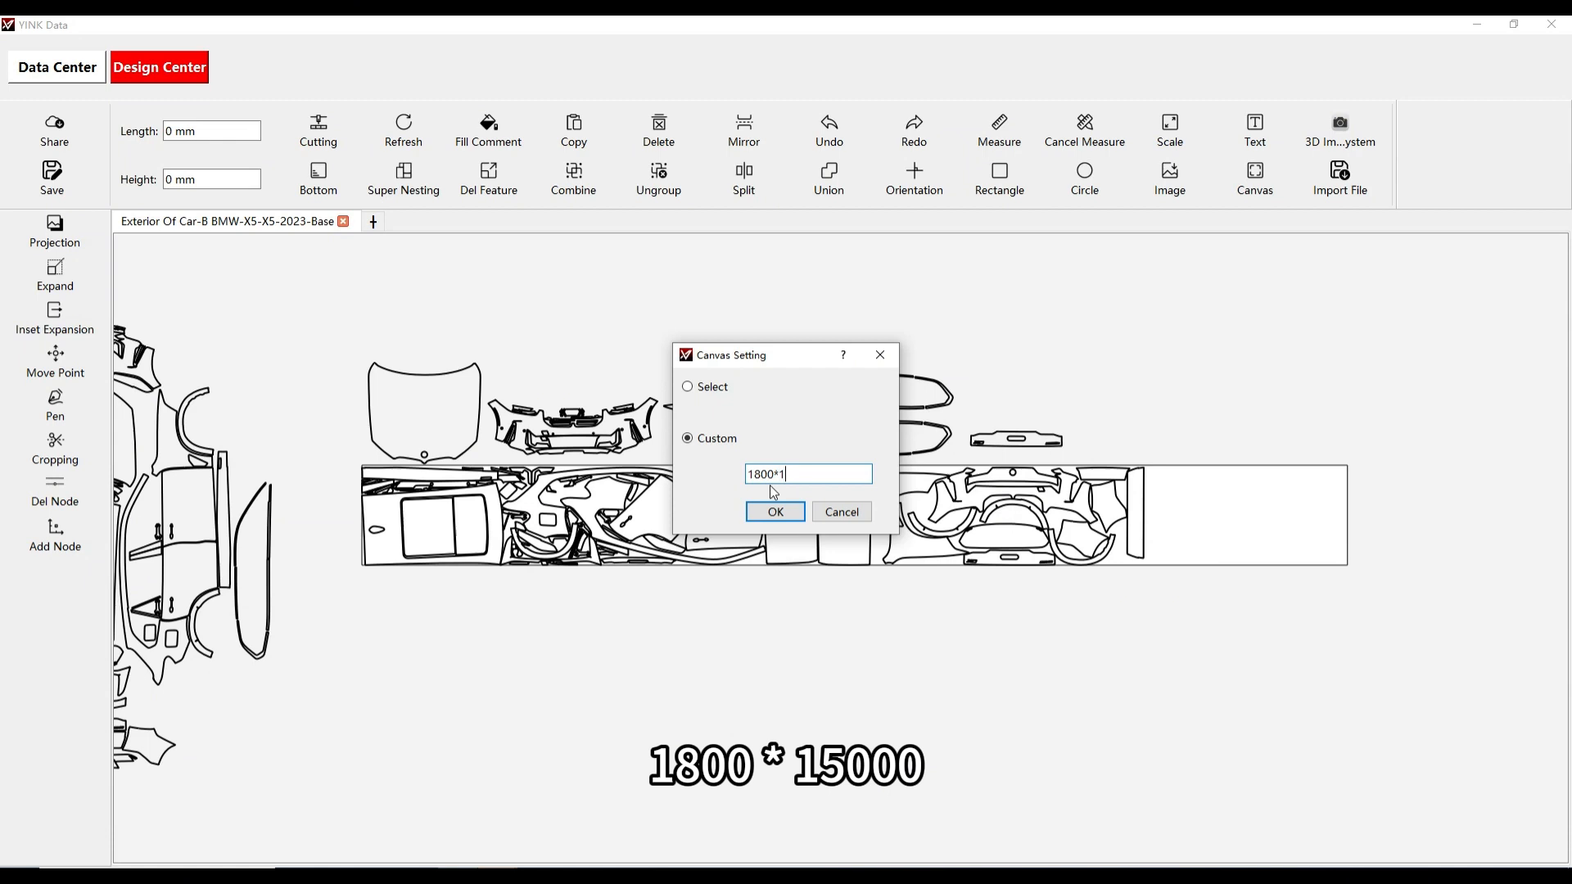
type("5000")
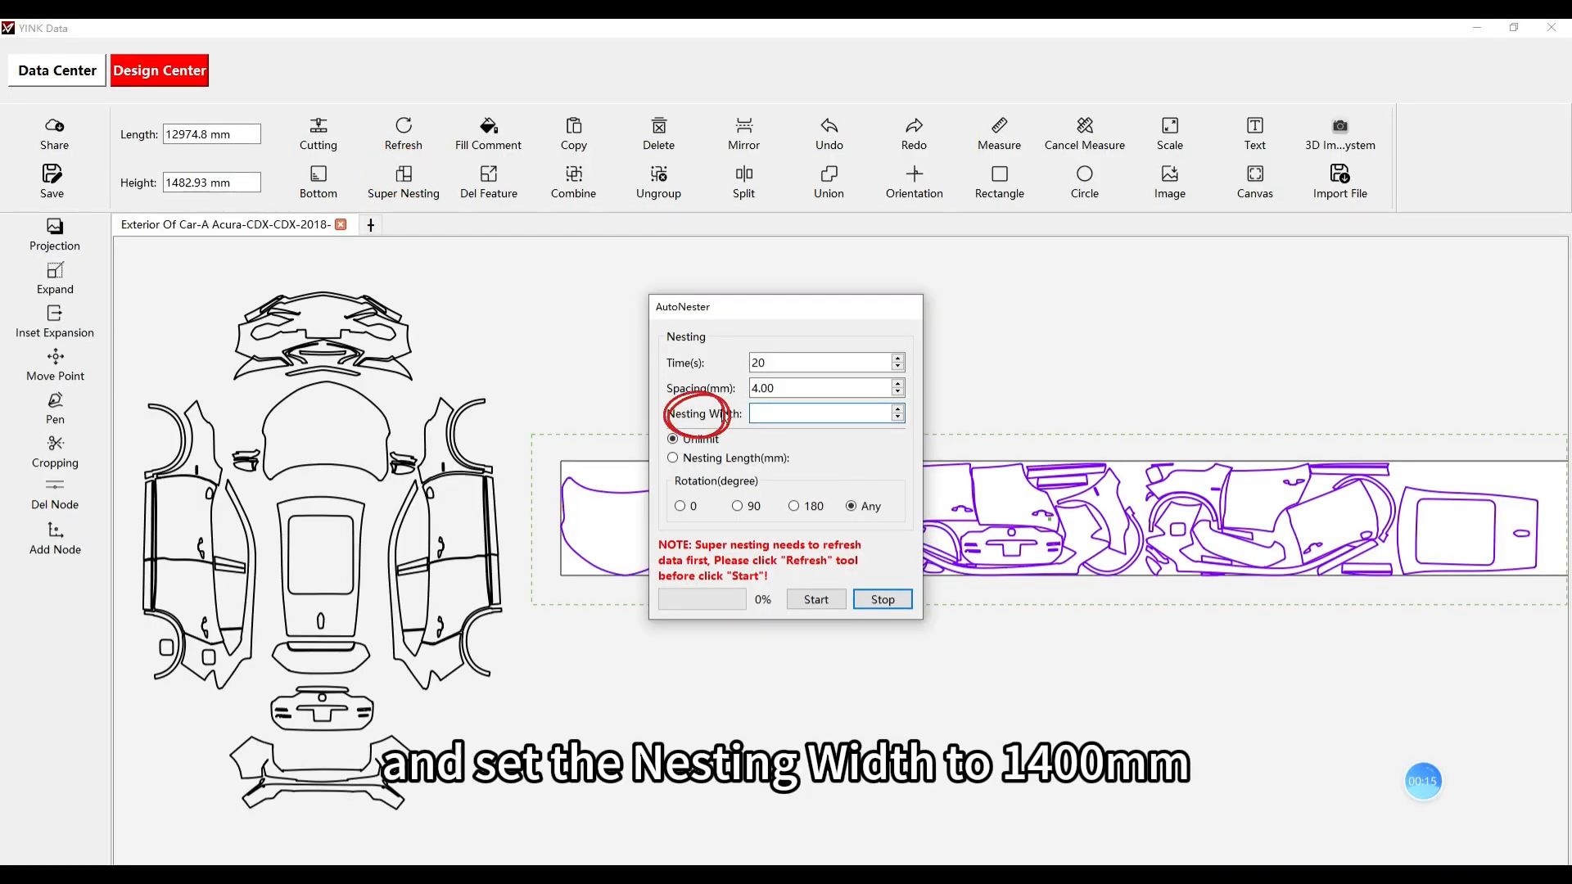
Set the AutoNester nesting width to 1400 mm for the Acura CDX layout
type("1400")
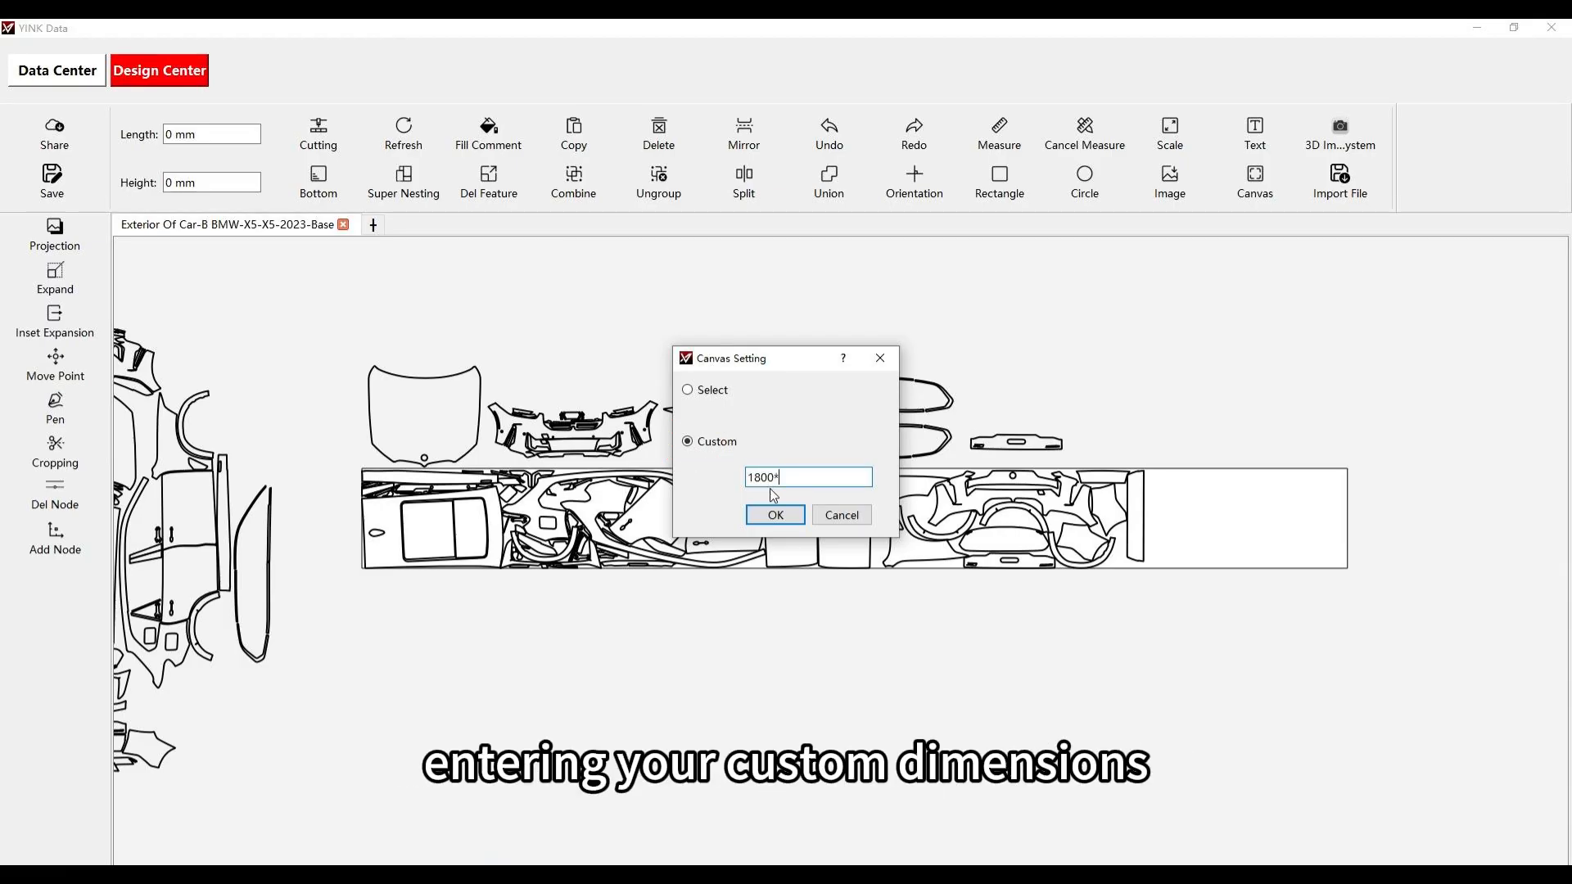
Confirm the custom 1800*15000 canvas size for the BMW X5 layout
type("15000")
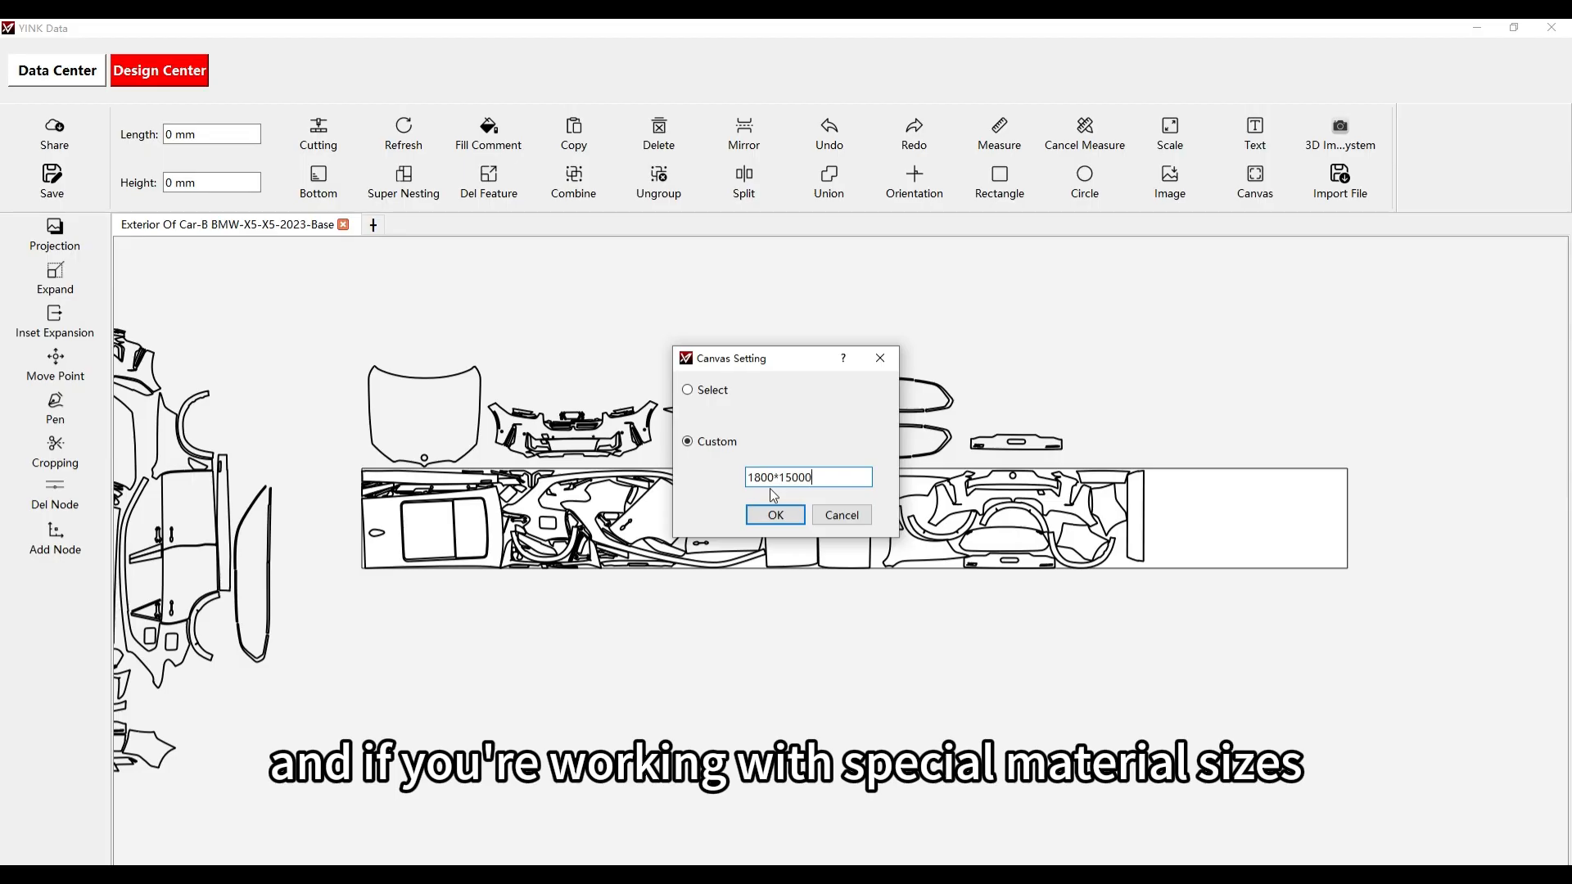
left_click(774, 514)
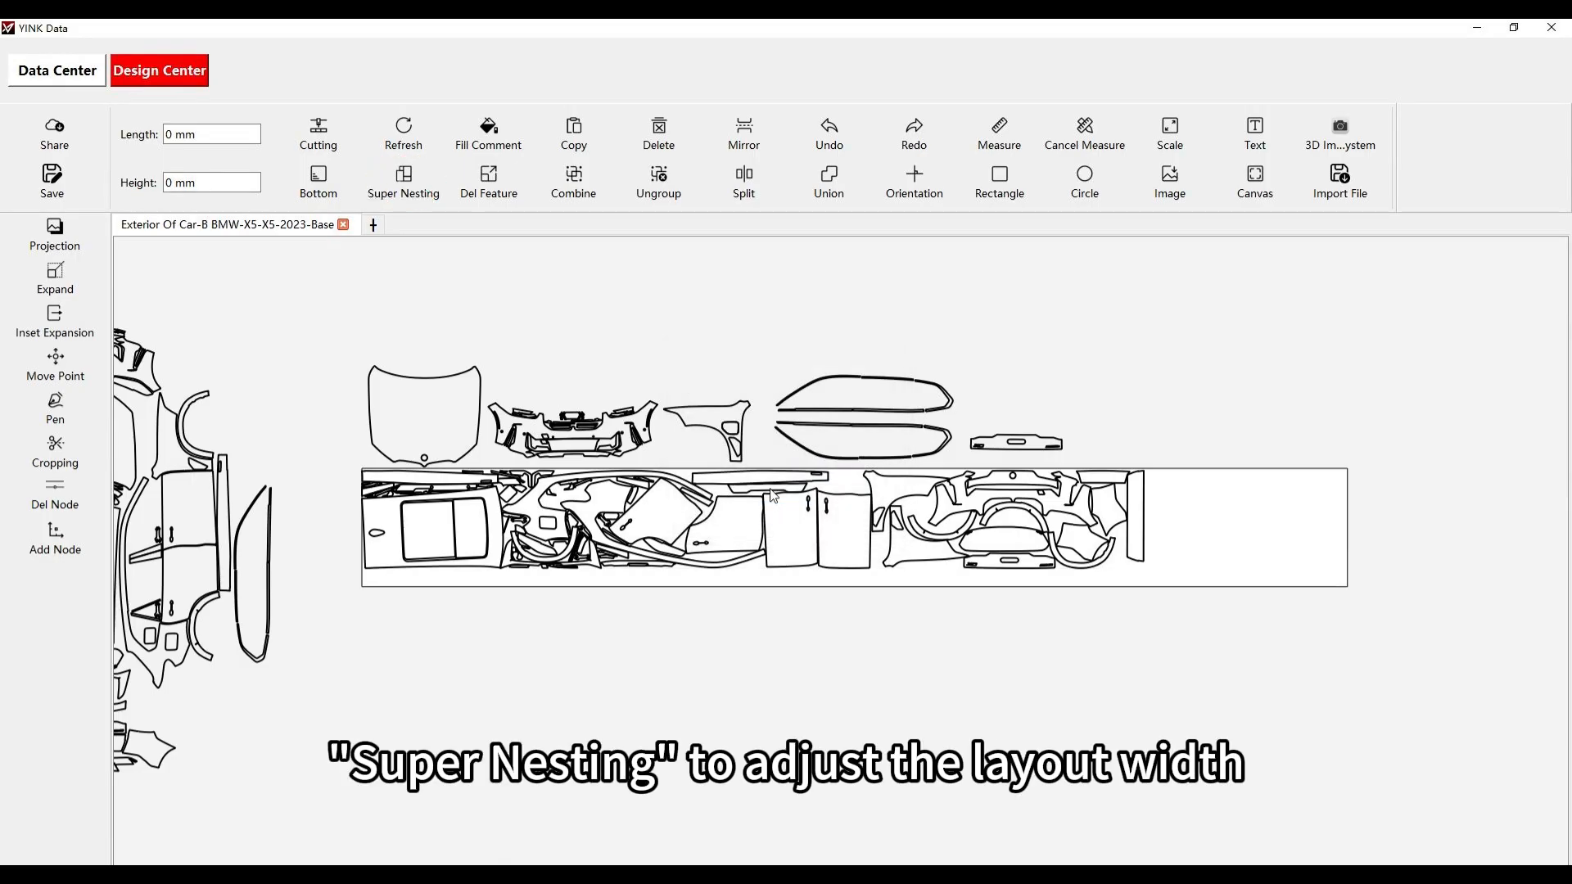
Run Super Nesting on the BMW X5 pattern, reaching 74.55% efficiency
left_click(402, 183)
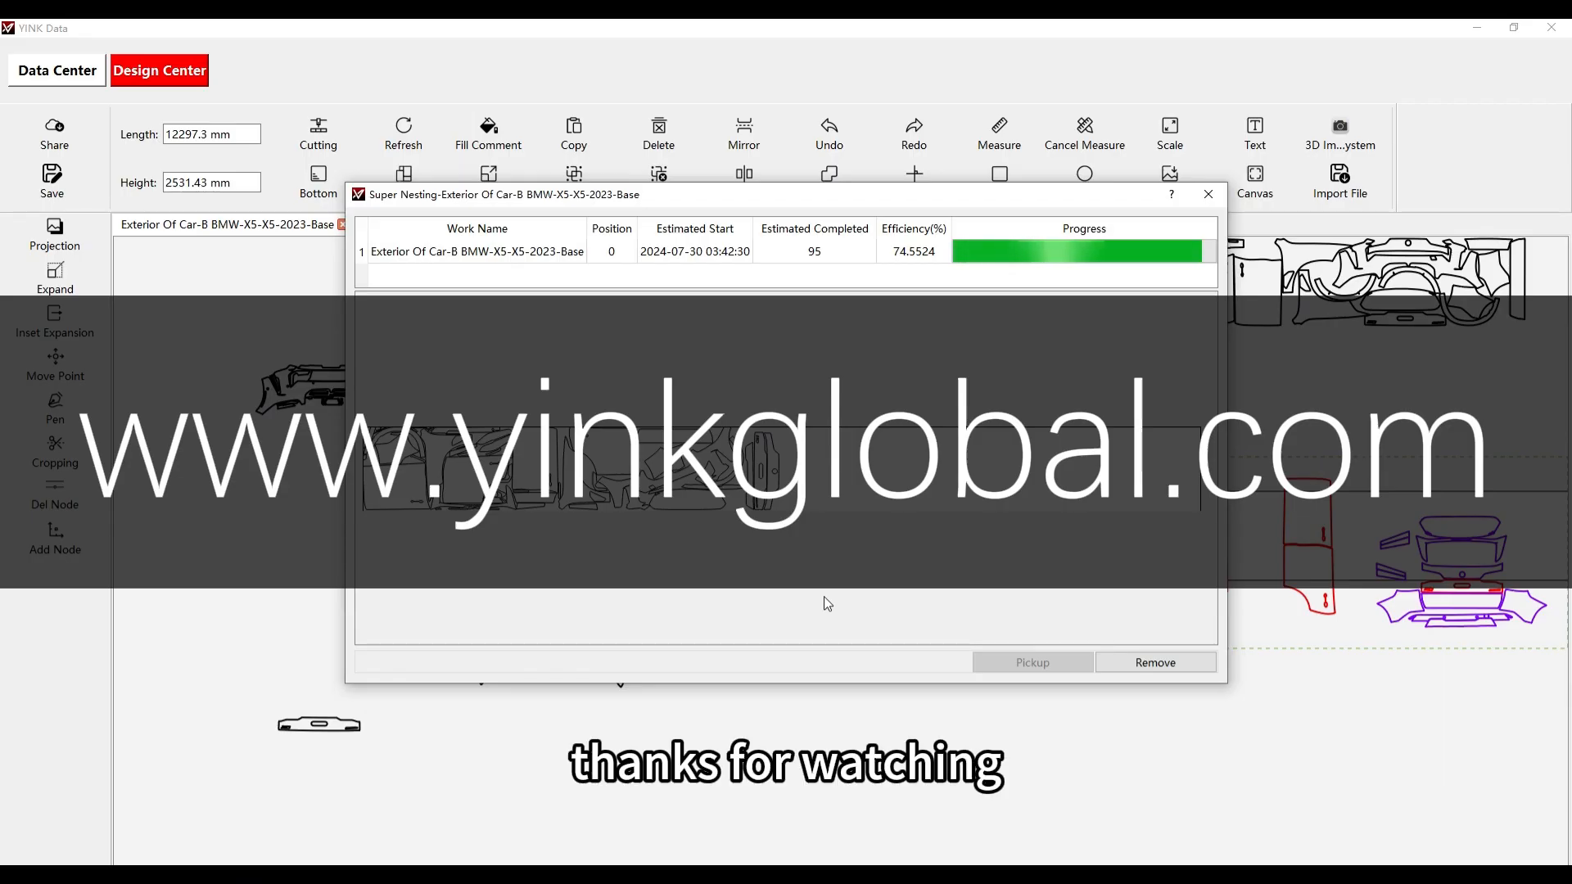
left_click(1206, 193)
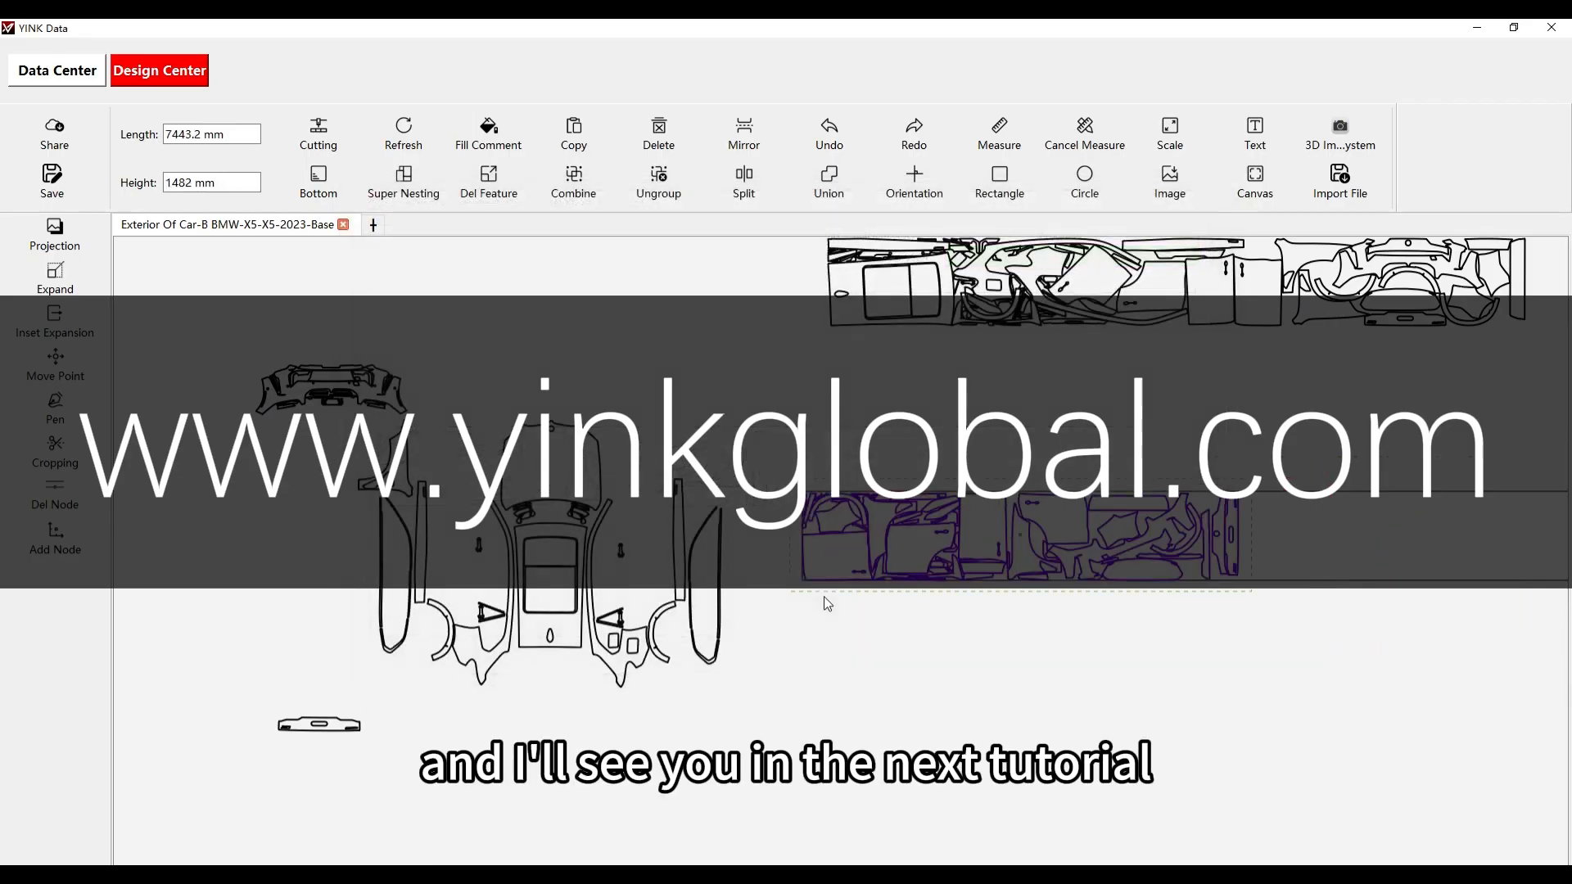